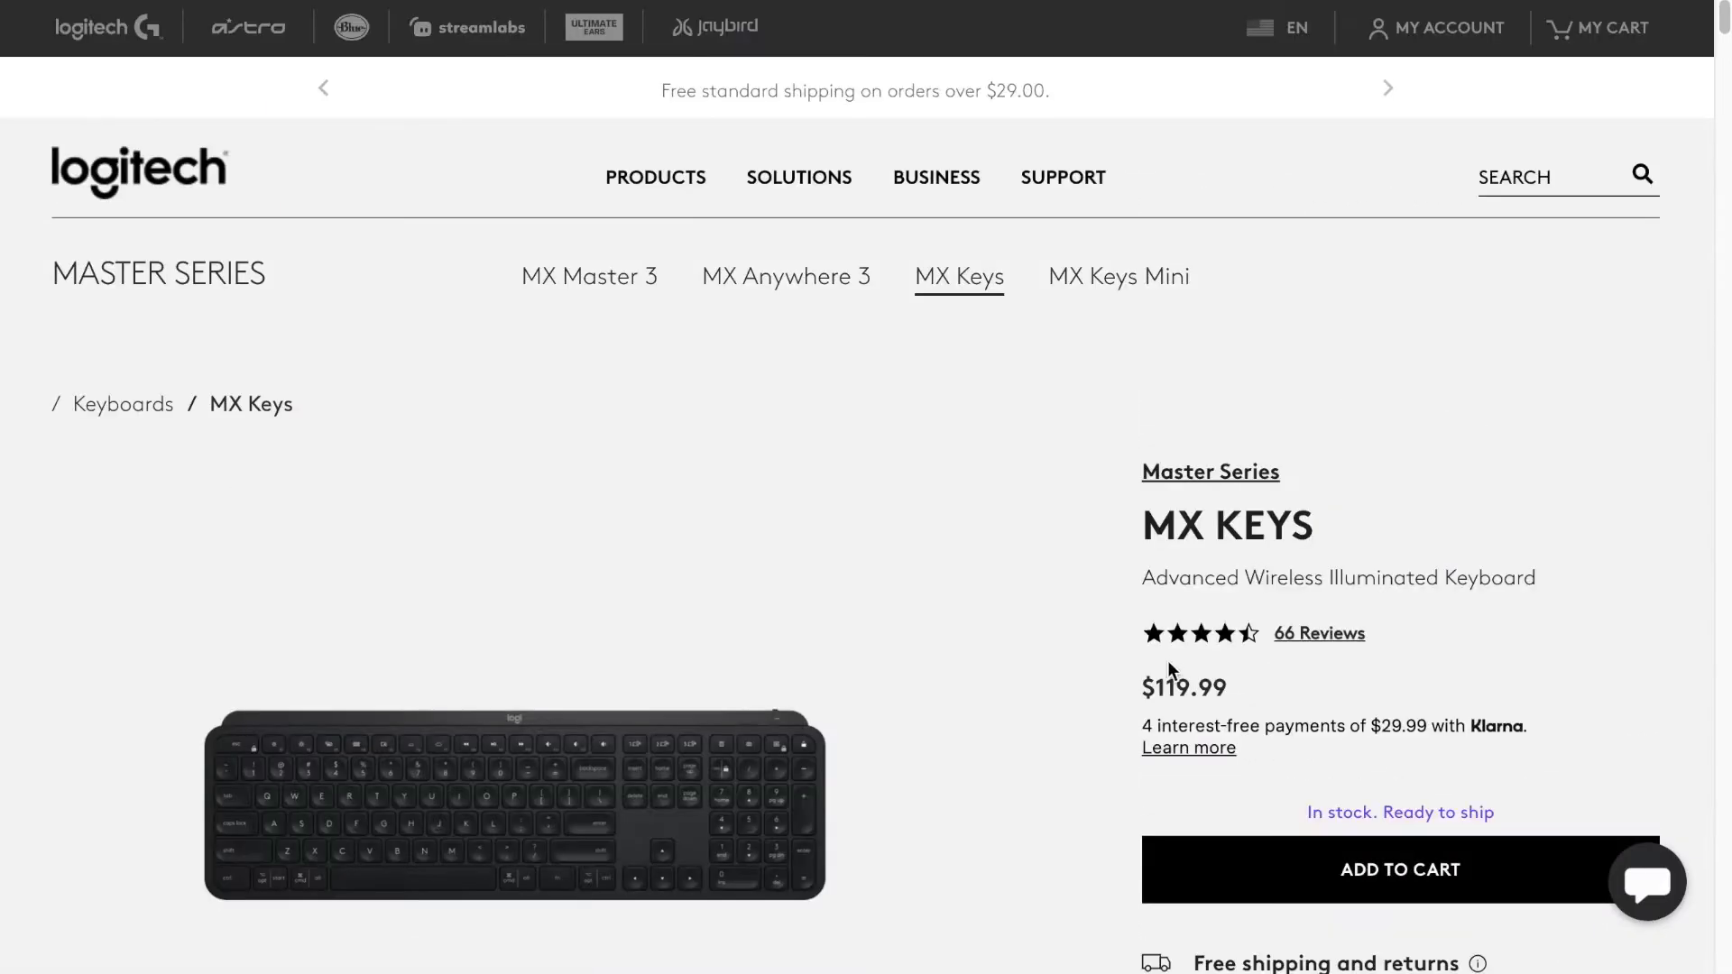
scroll(down, 3)
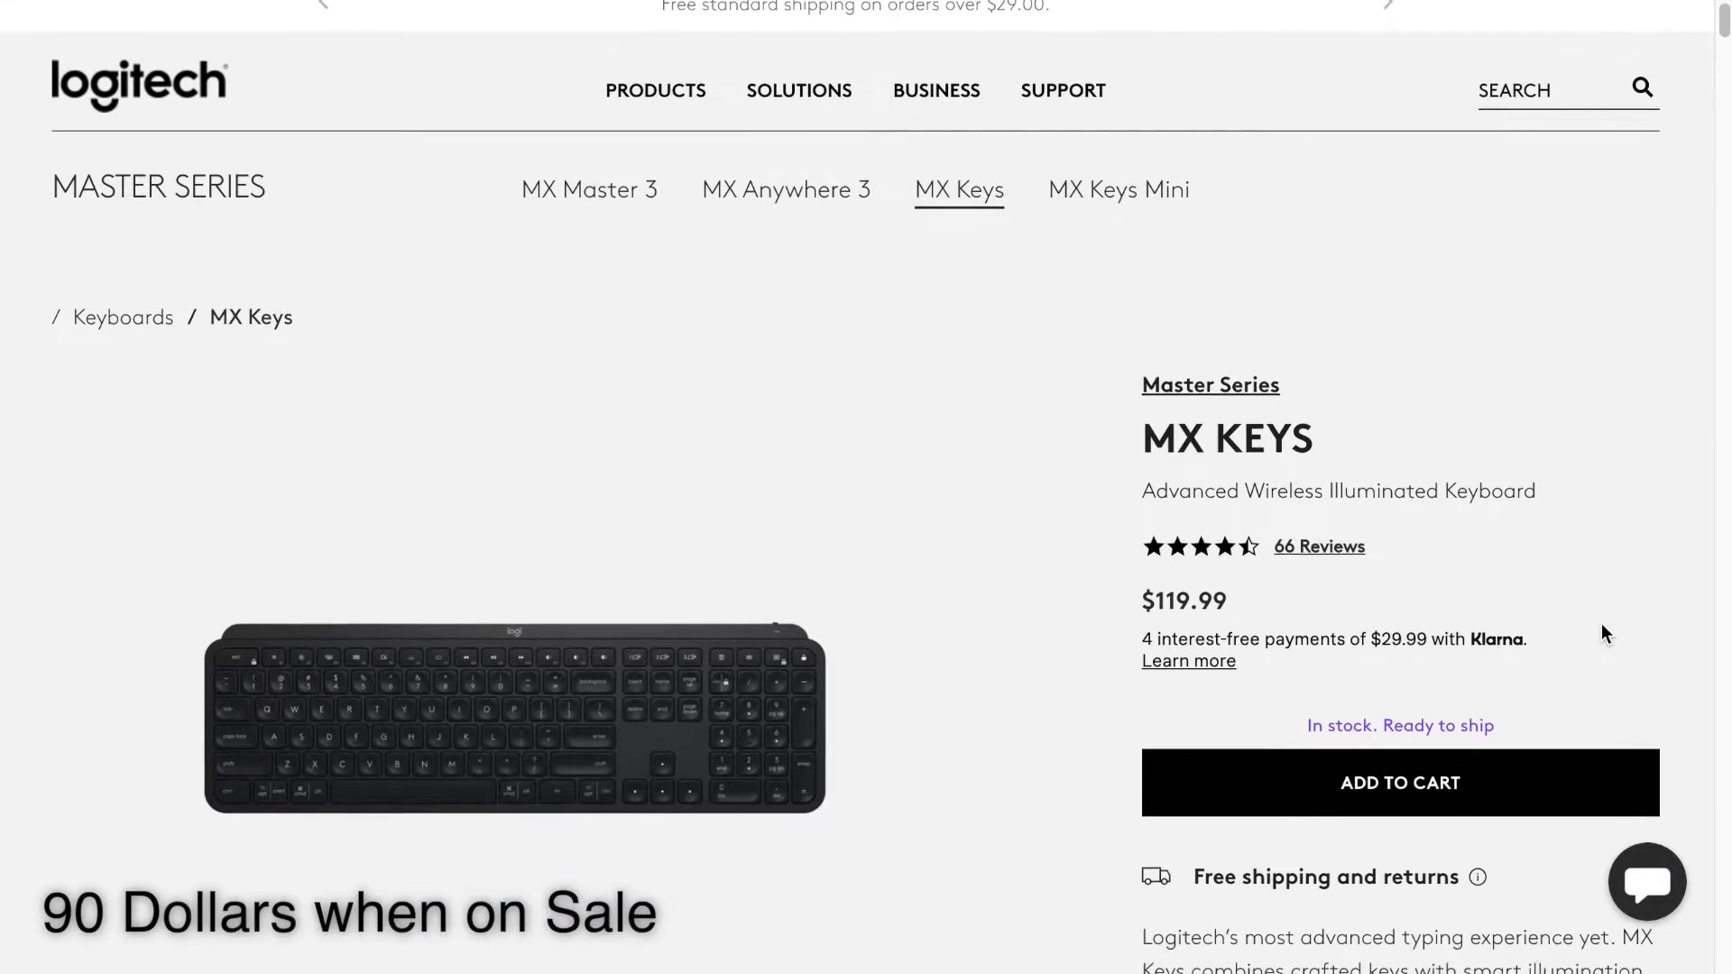
scroll(down, 3)
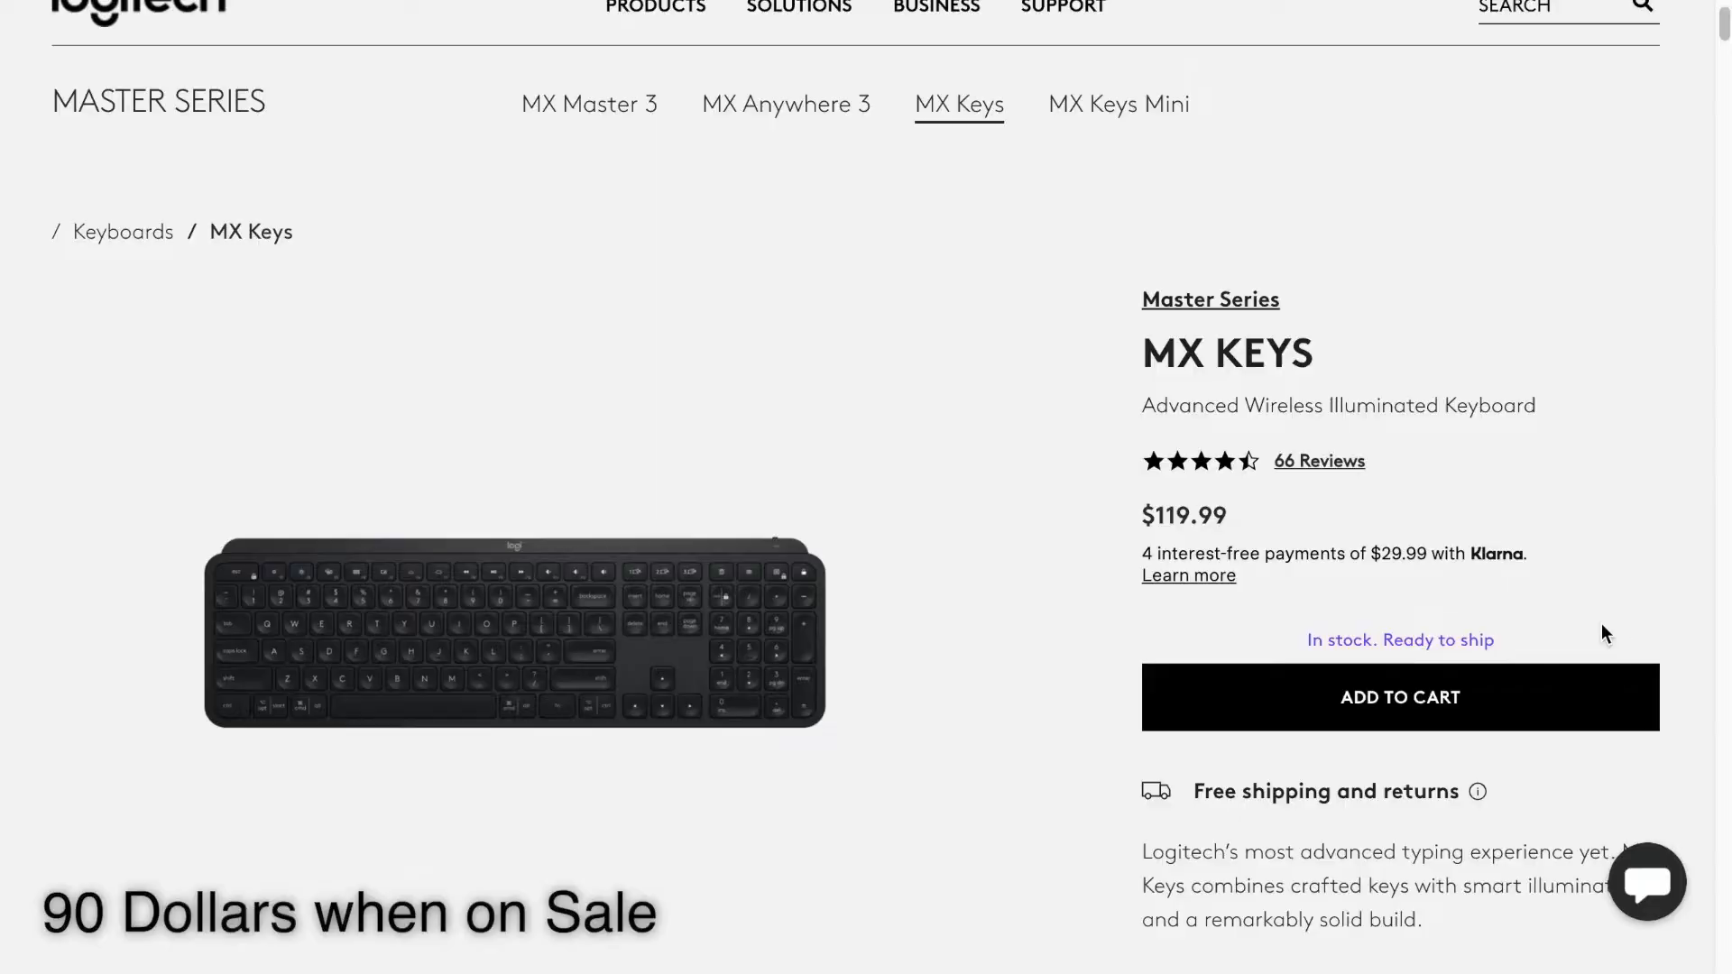